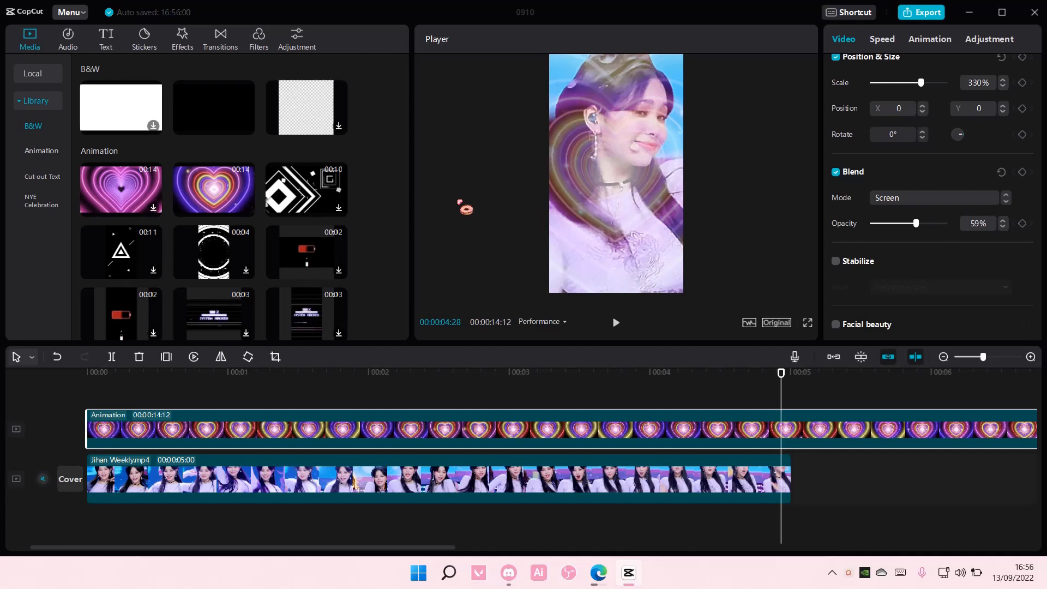
Show the main menu from the top-left Menu button
left_click(70, 12)
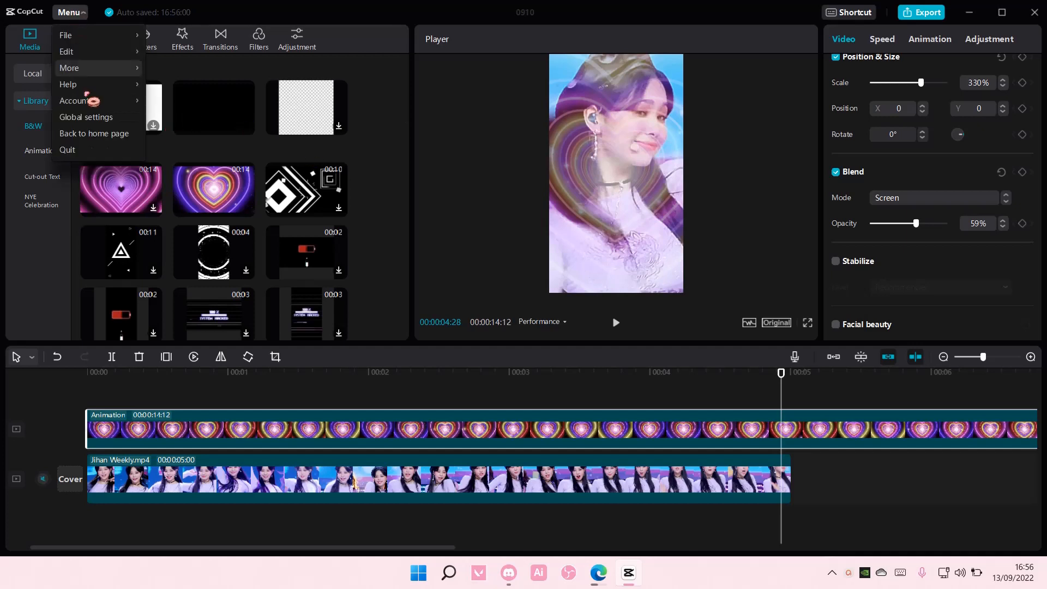
mouse_move(85, 118)
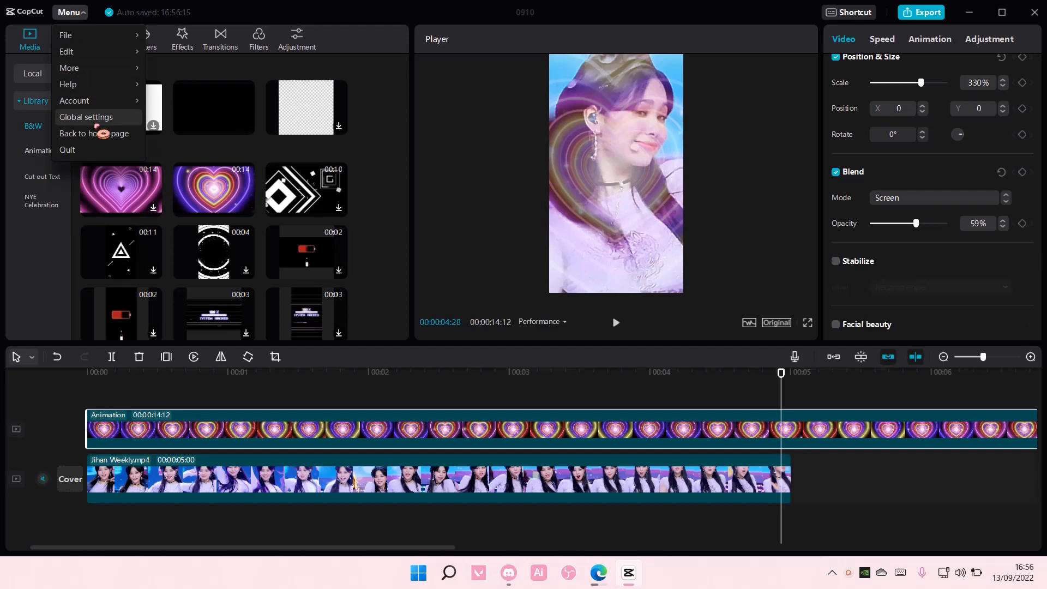
In Global settings' Project tab, enable Auto delete cache after 30 days
left_click(85, 118)
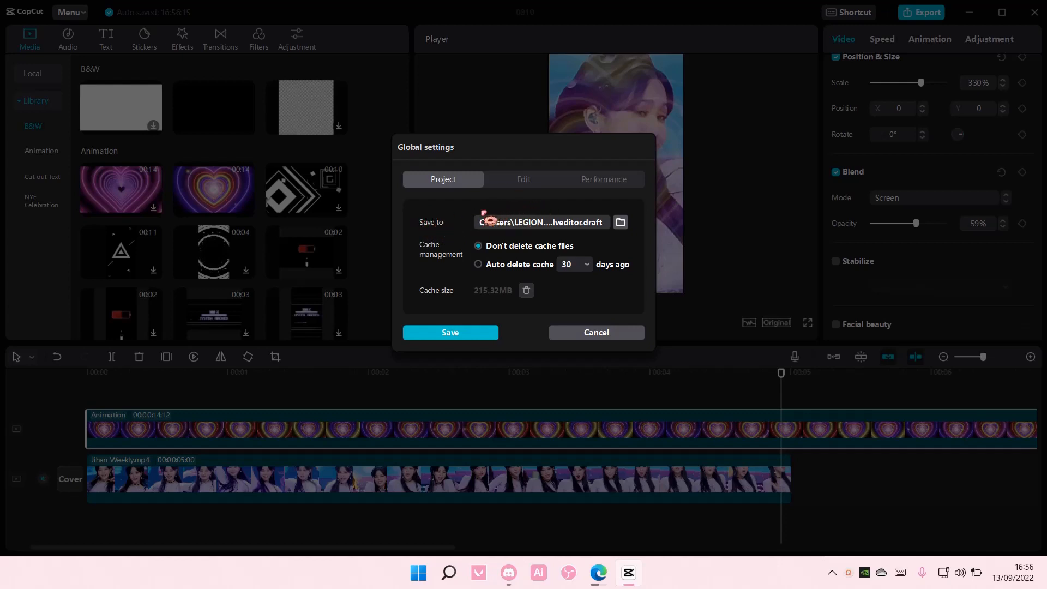
left_click(477, 264)
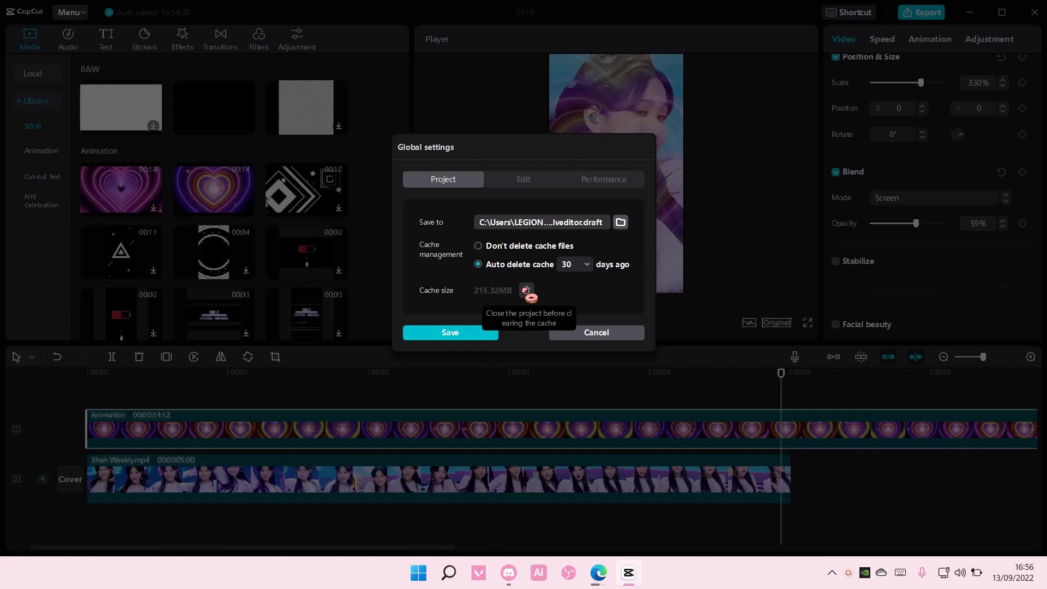
mouse_move(522, 192)
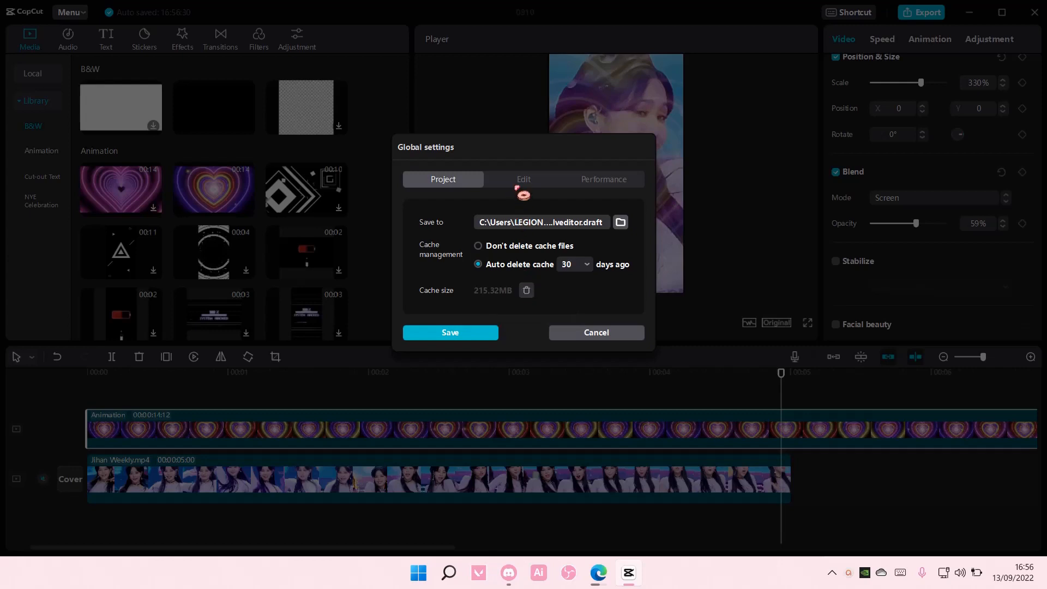
In the Edit tab, enable Free layer by default for new projects
left_click(524, 179)
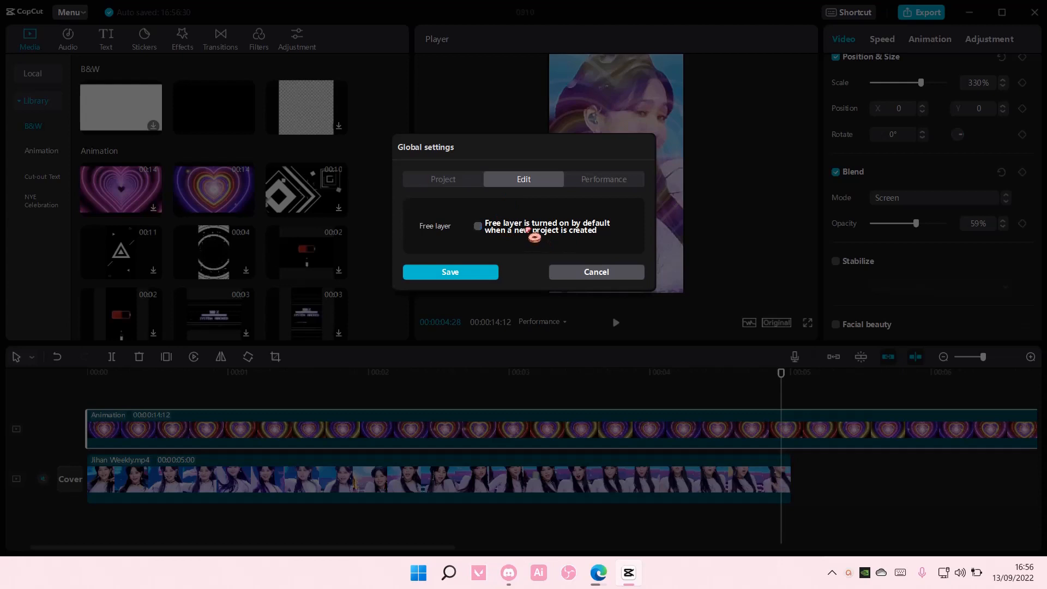
left_click(478, 226)
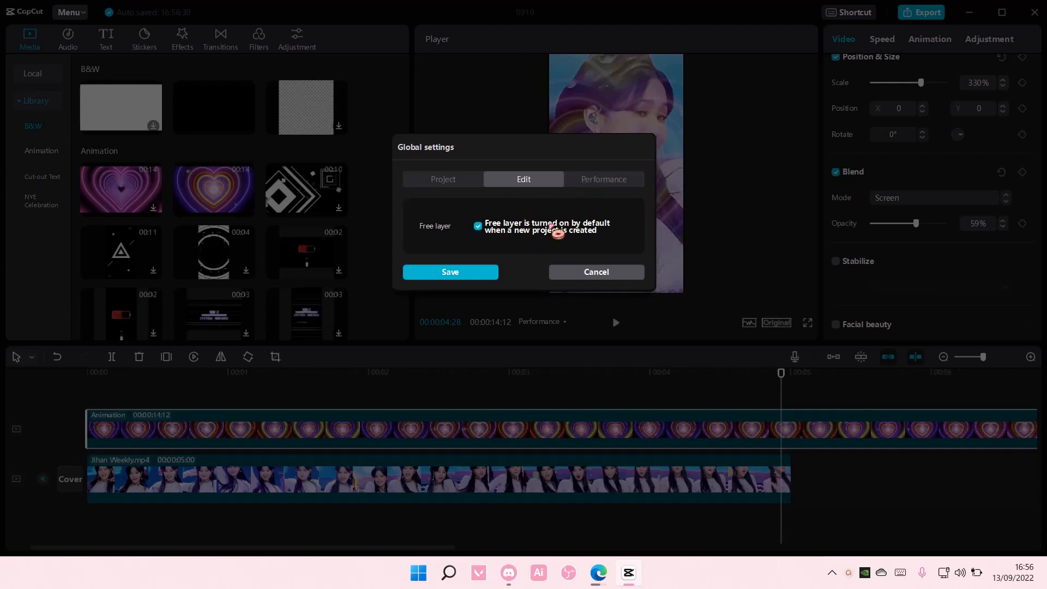
In the Performance tab, turn off Speed up hardware encoding and decoding
left_click(605, 179)
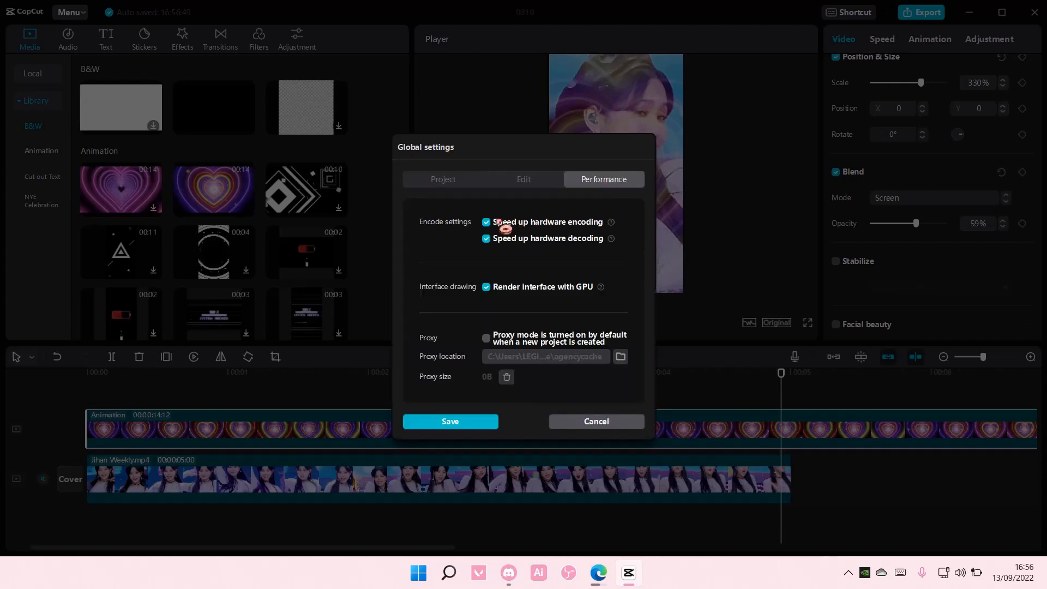
left_click(485, 223)
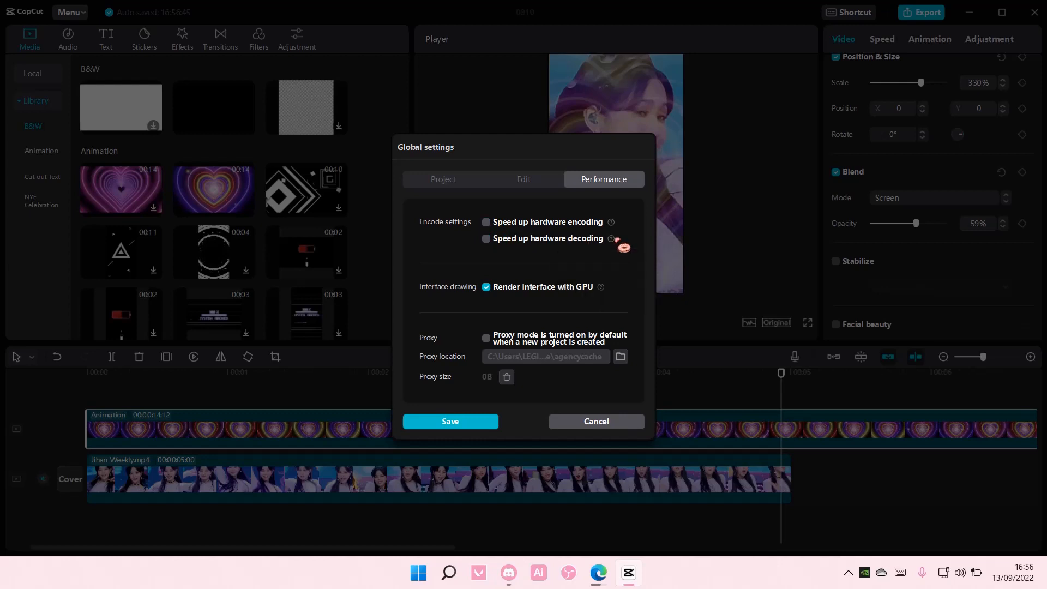
mouse_move(612, 238)
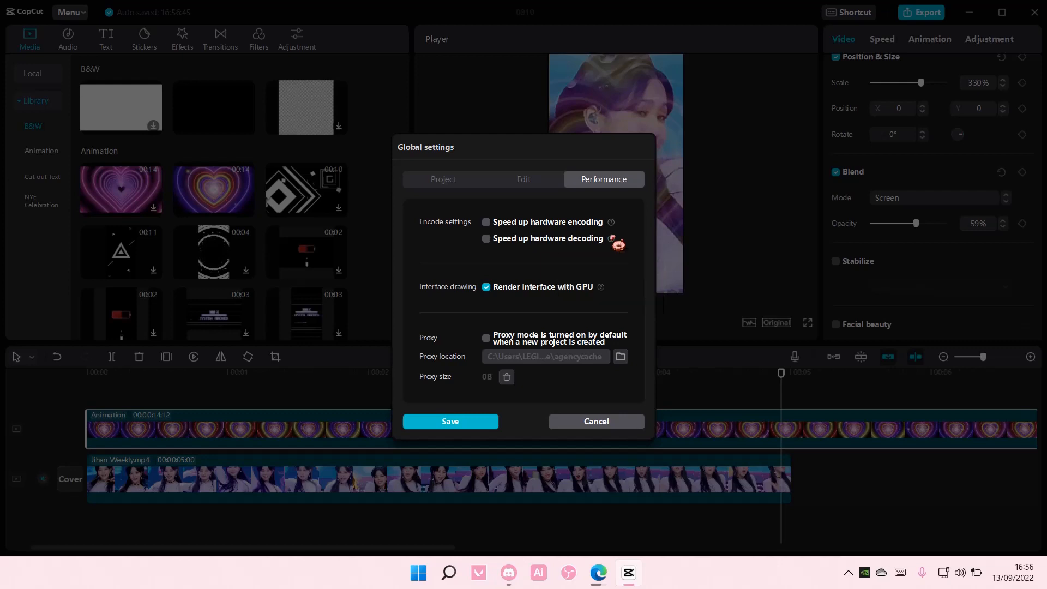
mouse_move(612, 238)
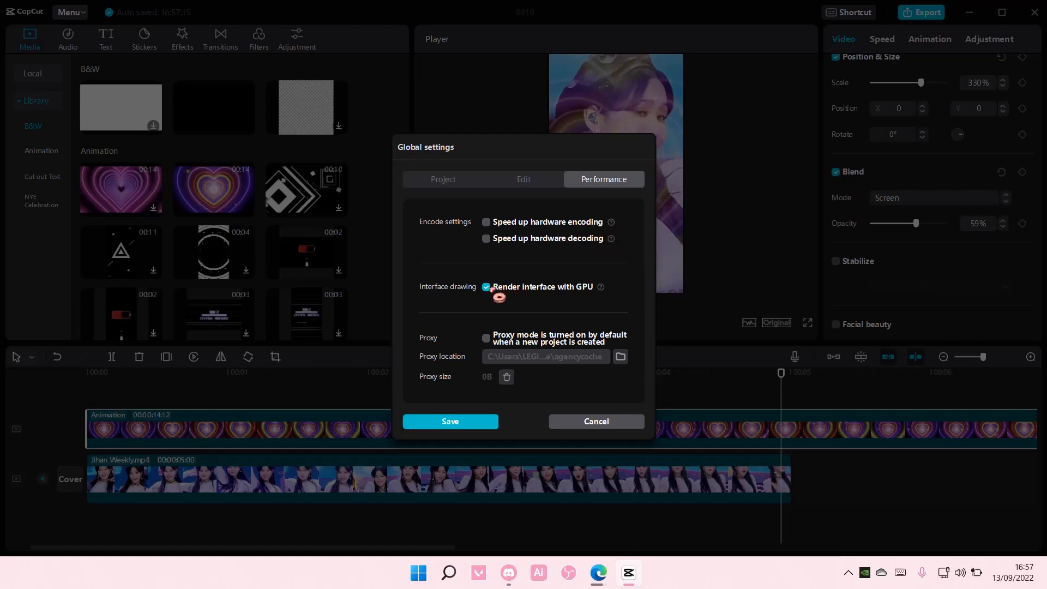
Toggle GPU interface rendering, re-enable hardware encoding and decoding, and save the settings
left_click(486, 287)
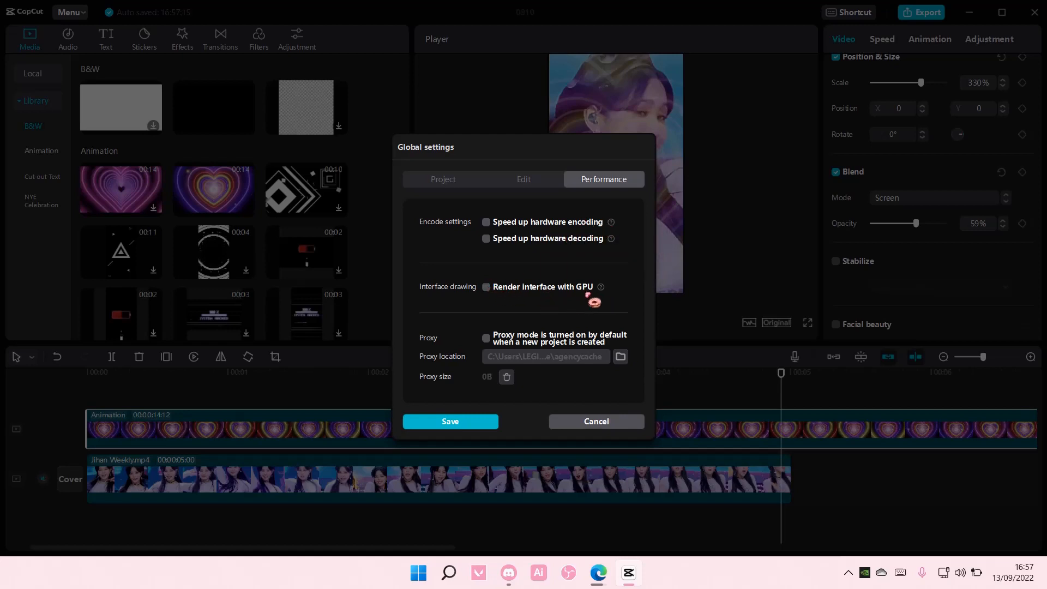
mouse_move(600, 287)
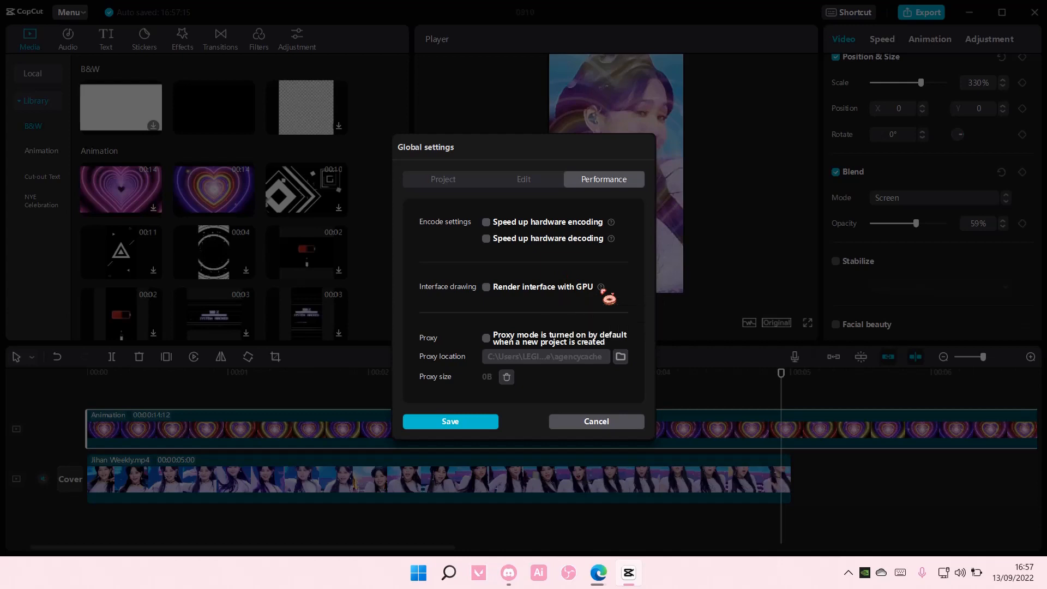
left_click(486, 223)
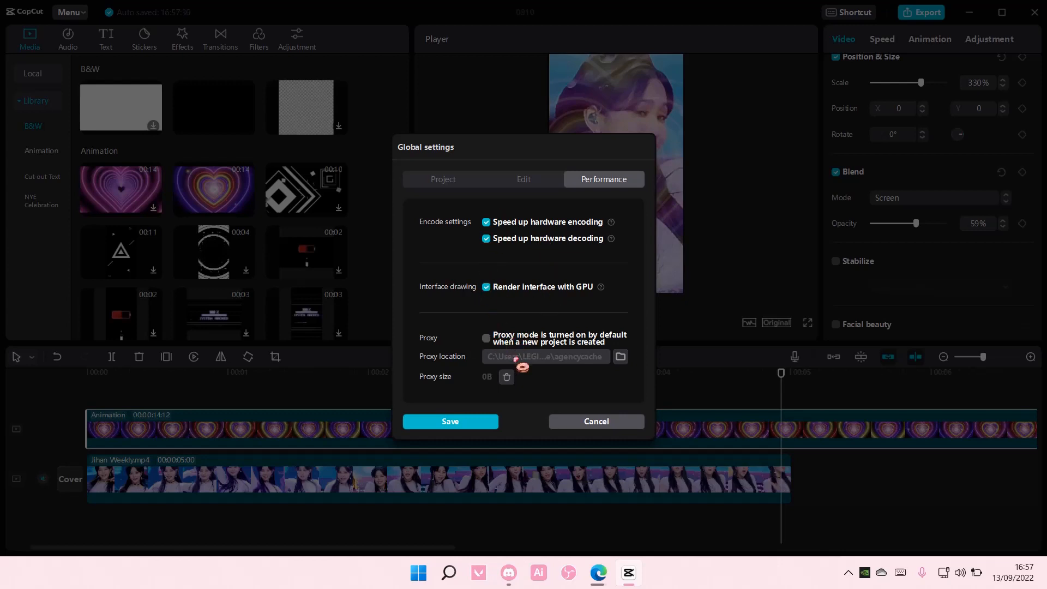
left_click(450, 421)
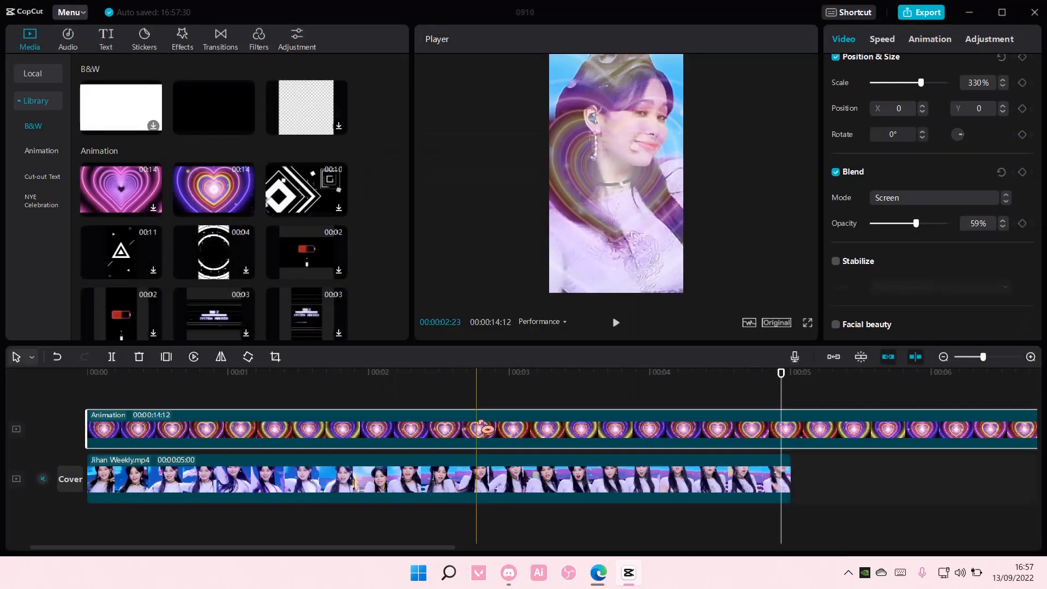